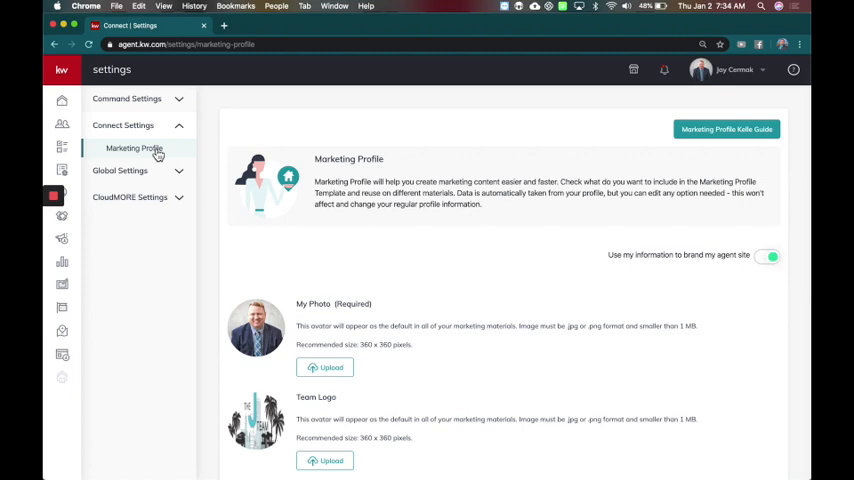
# Scroll down the Marketing Profile page toward the Google Analytics ID section
pyautogui.scroll(-3)
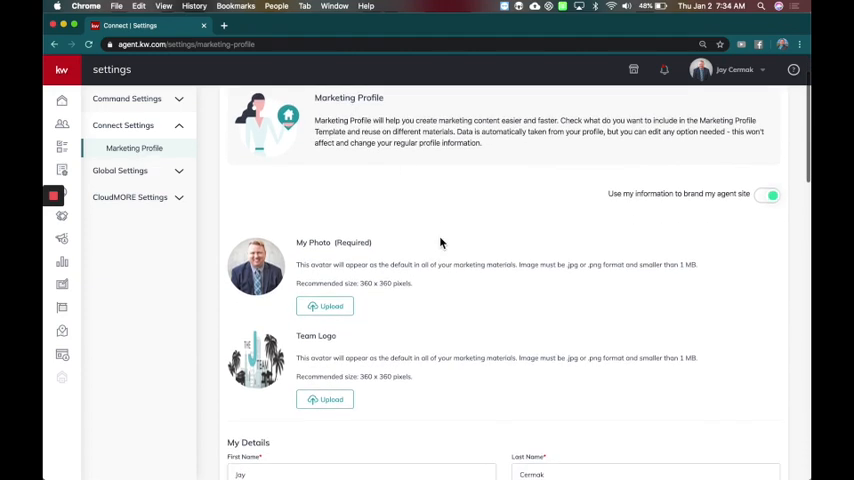
pyautogui.scroll(-3)
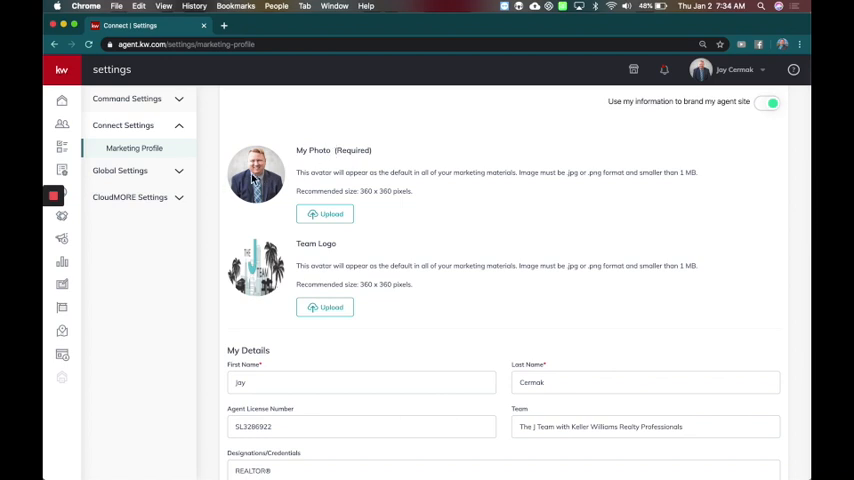
pyautogui.moveTo(296, 176)
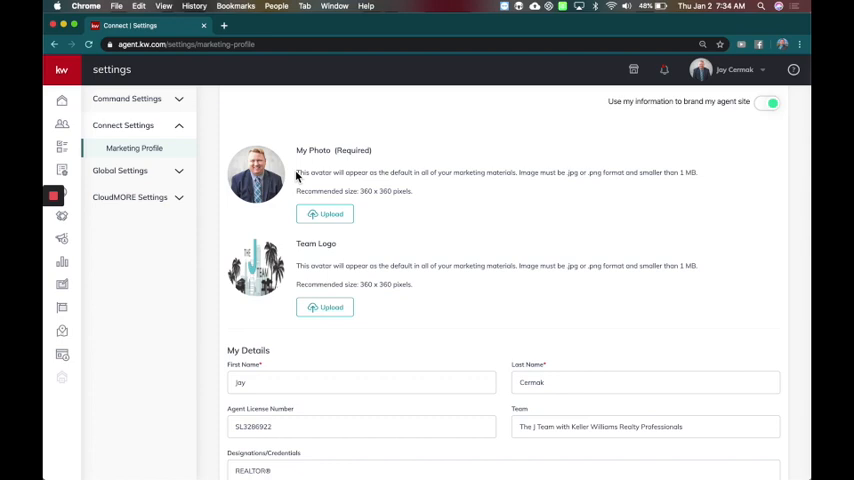
pyautogui.scroll(-3)
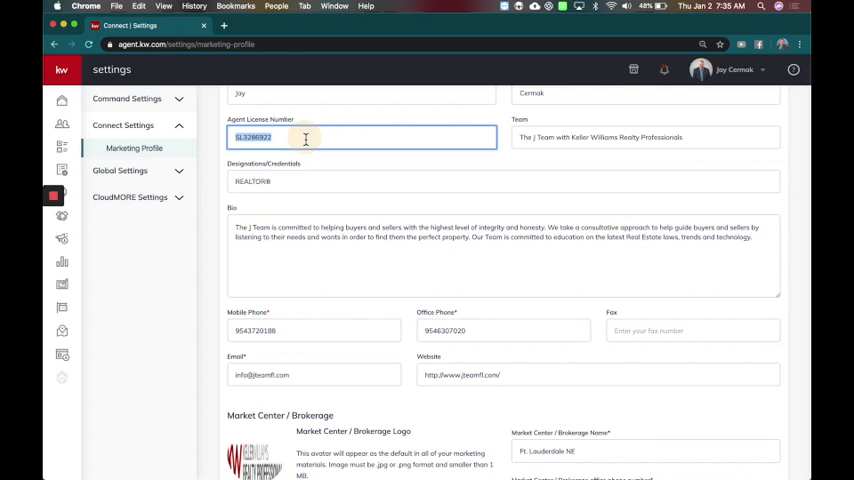
pyautogui.click(646, 136)
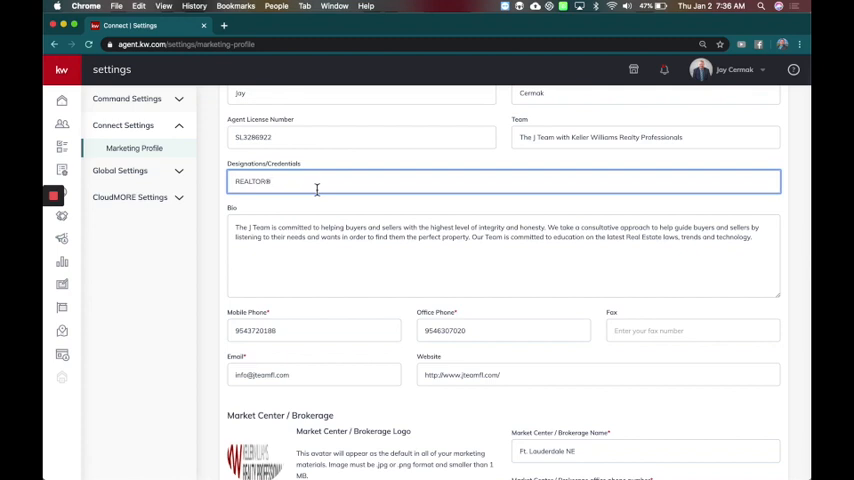
pyautogui.scroll(-3)
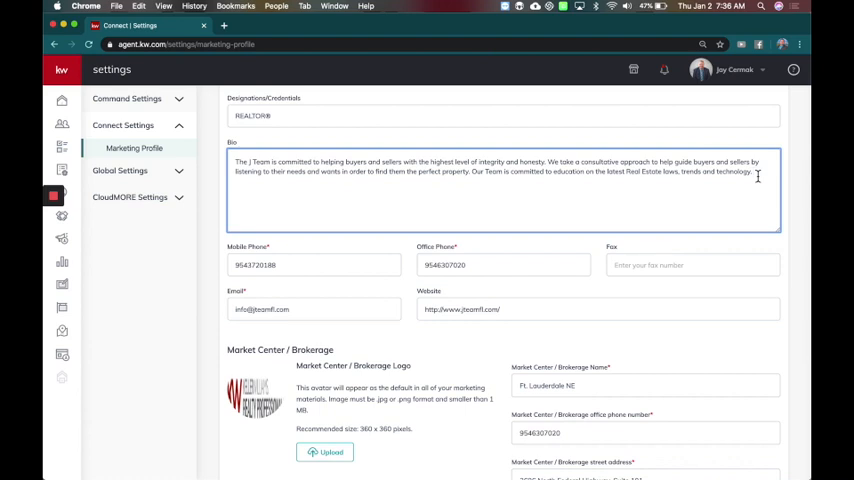
pyautogui.scroll(-3)
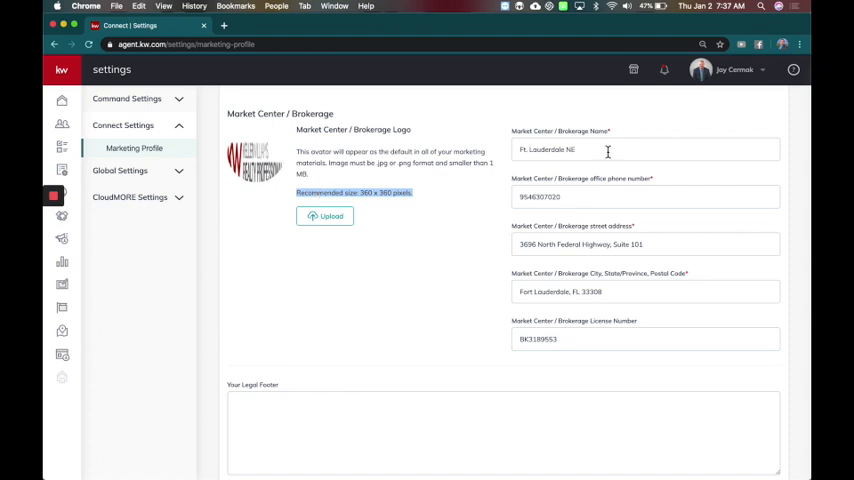
pyautogui.scroll(-3)
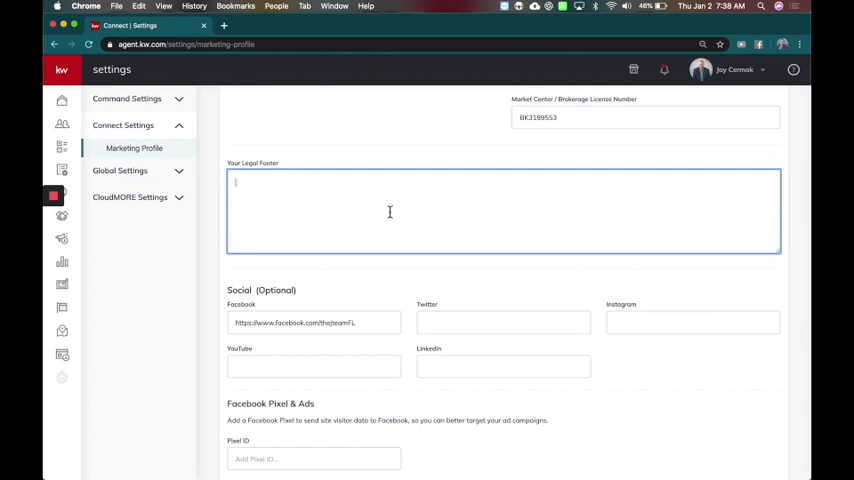
pyautogui.moveTo(250, 164)
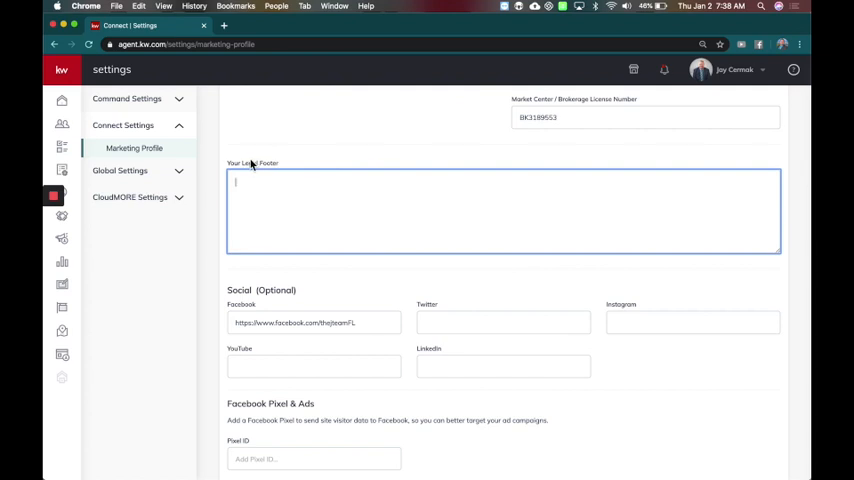
# Select the Tracking ID field so the remembered UA- value is offered
pyautogui.scroll(-3)
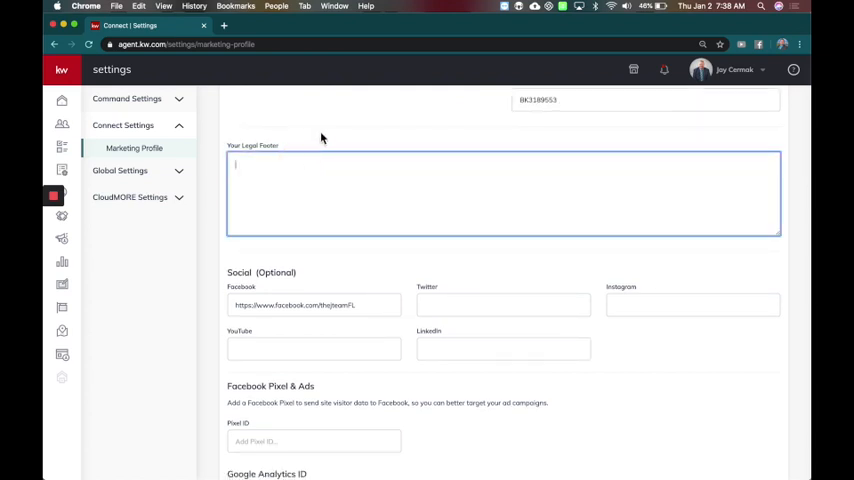
pyautogui.scroll(-3)
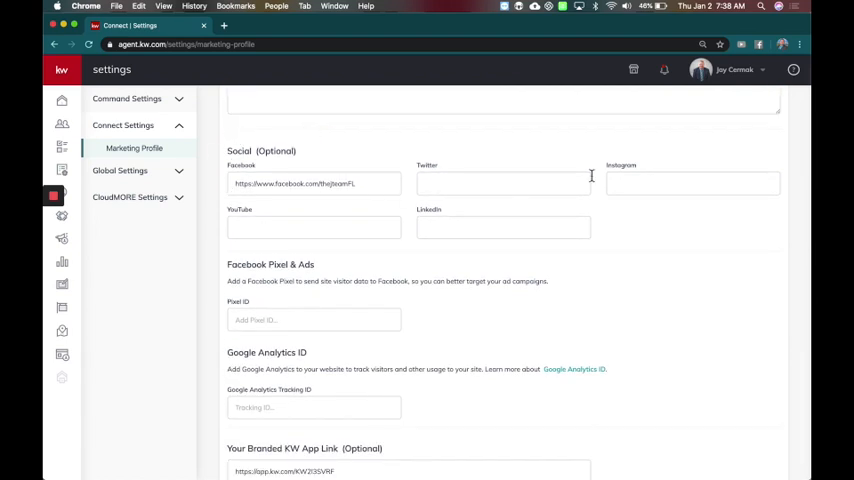
pyautogui.click(314, 340)
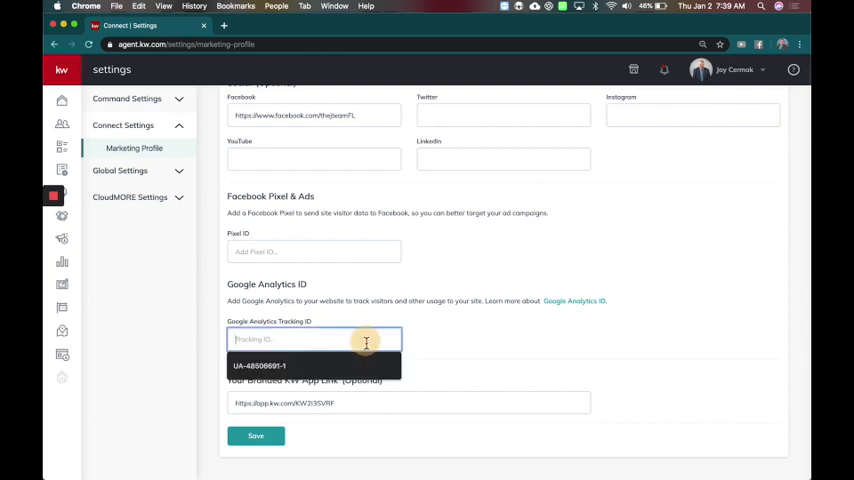